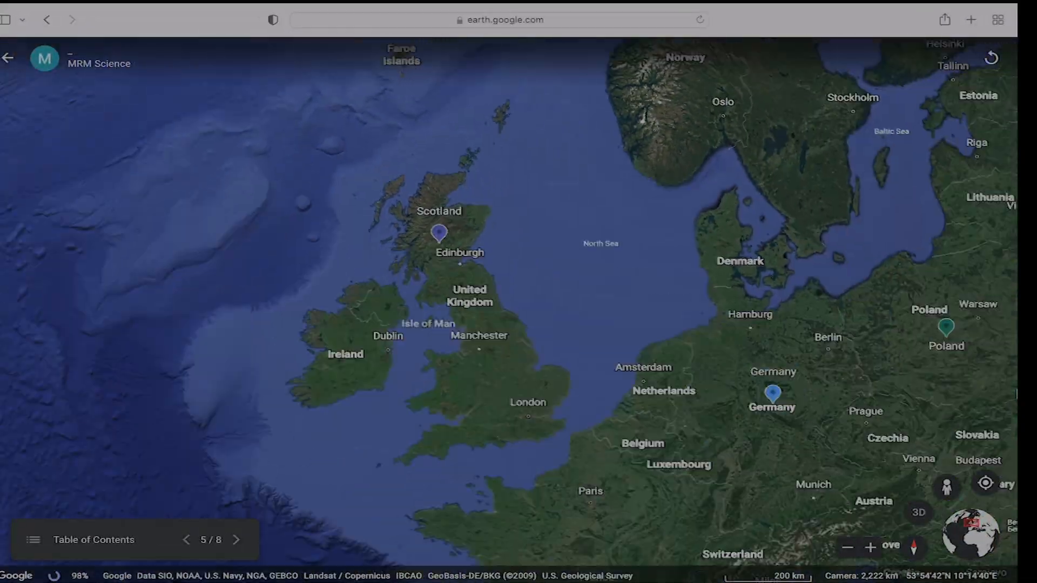
Step: Advance the presentation to slide 7 of 8, flying to the Germany placemark
click(237, 540)
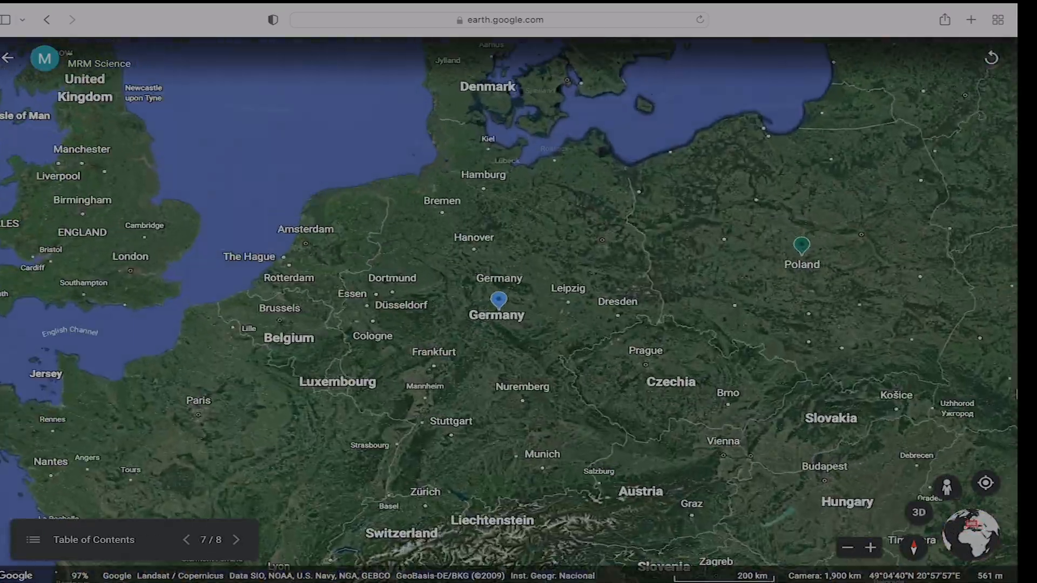